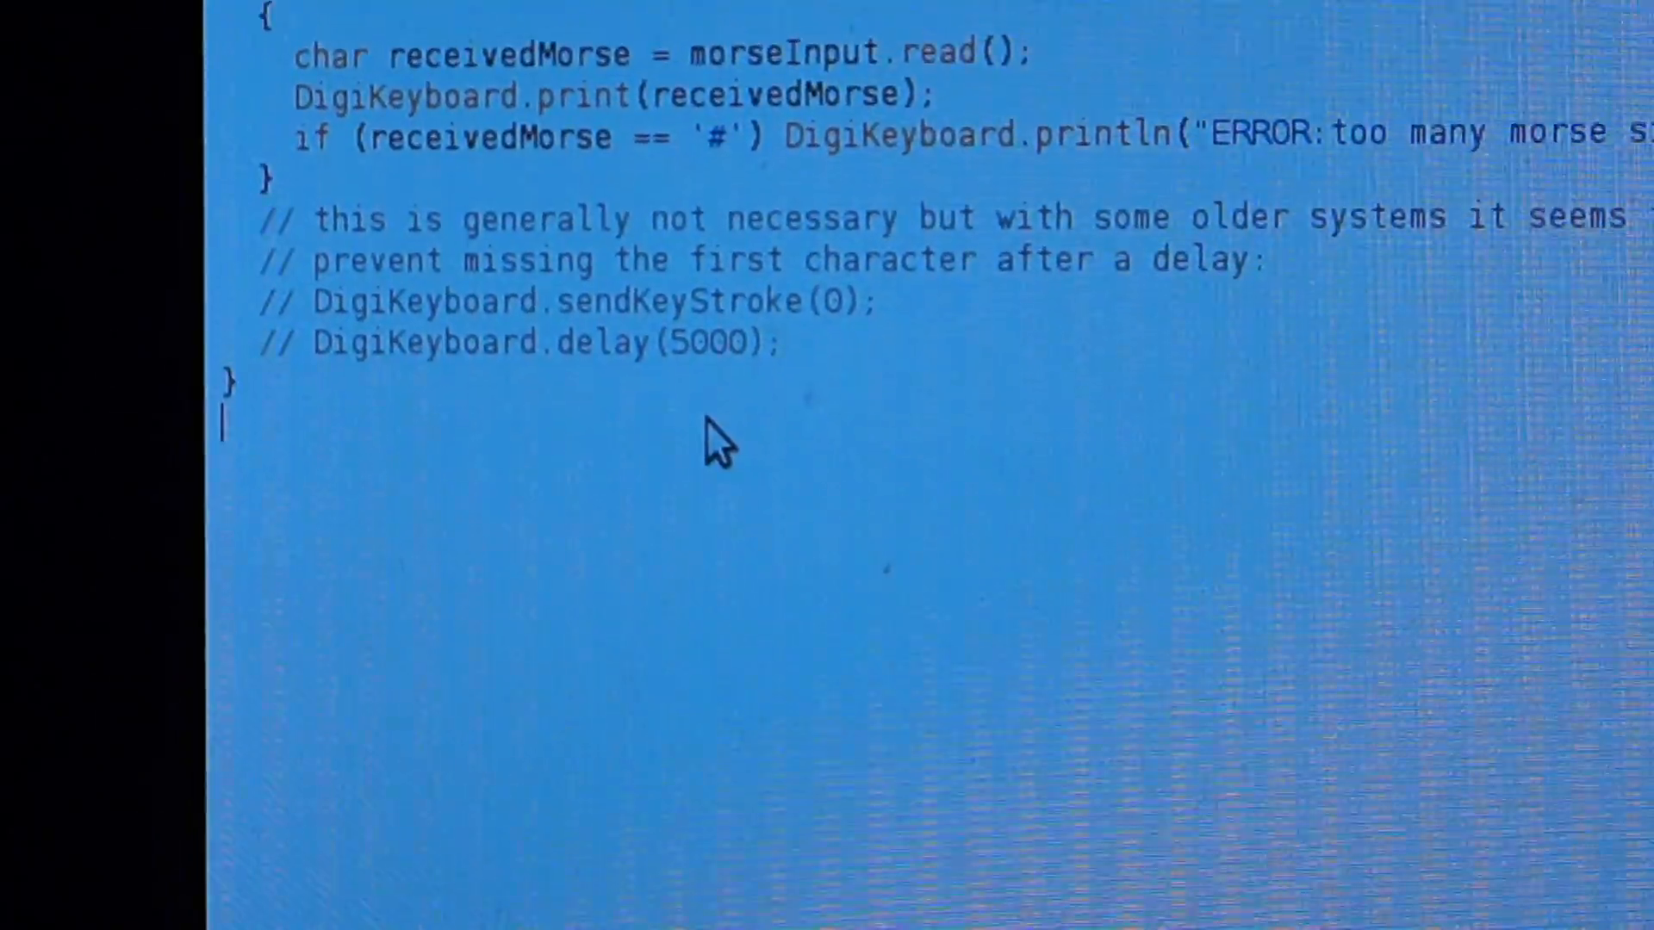
- Key S-O-S on the Morse button so the decoded letters appear below the sketch's closing brace
{"action": "scroll", "scroll_direction": "down", "scroll_amount": 3}
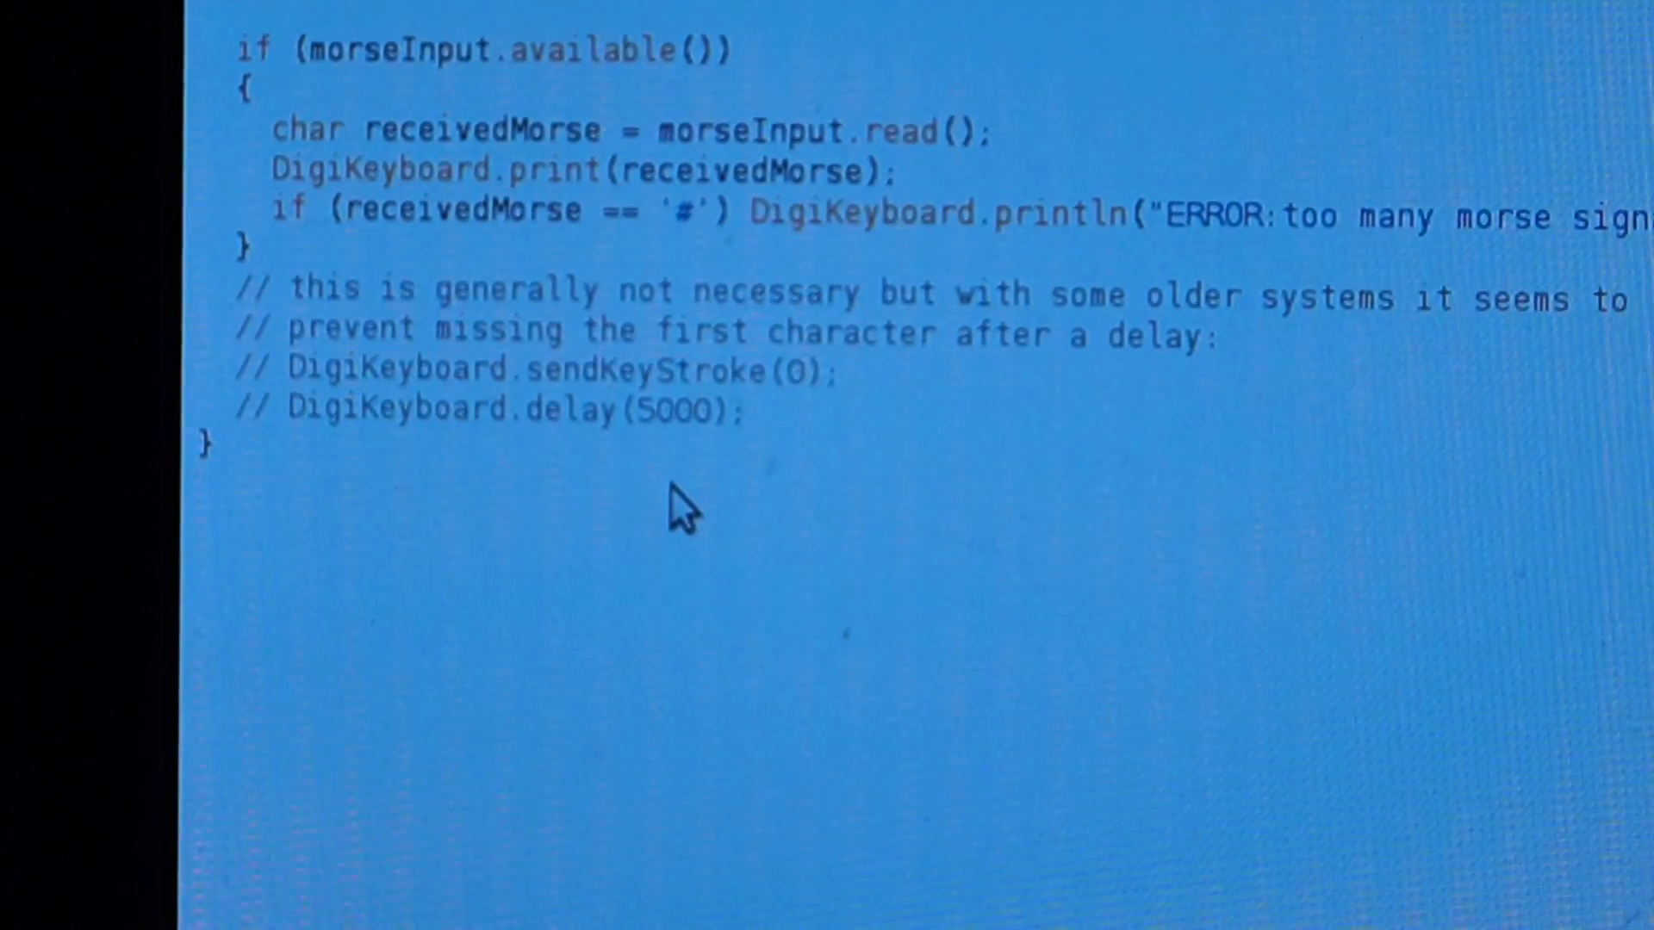
{"action": "type", "text": "ST"}
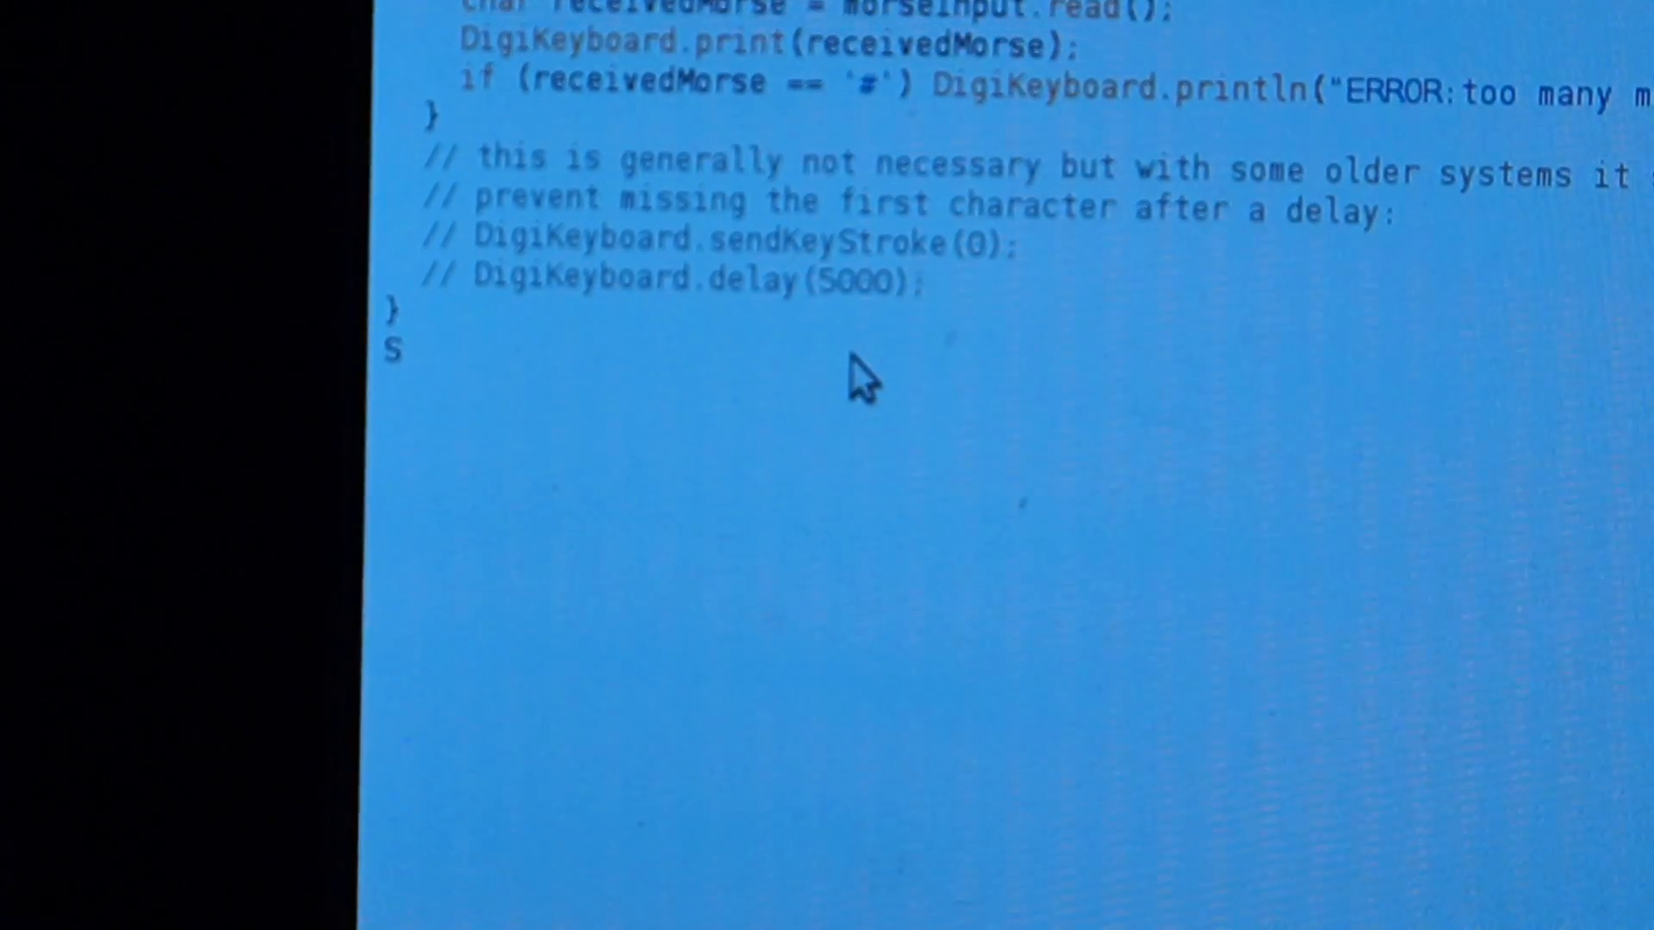
{"action": "type", "text": "OS"}
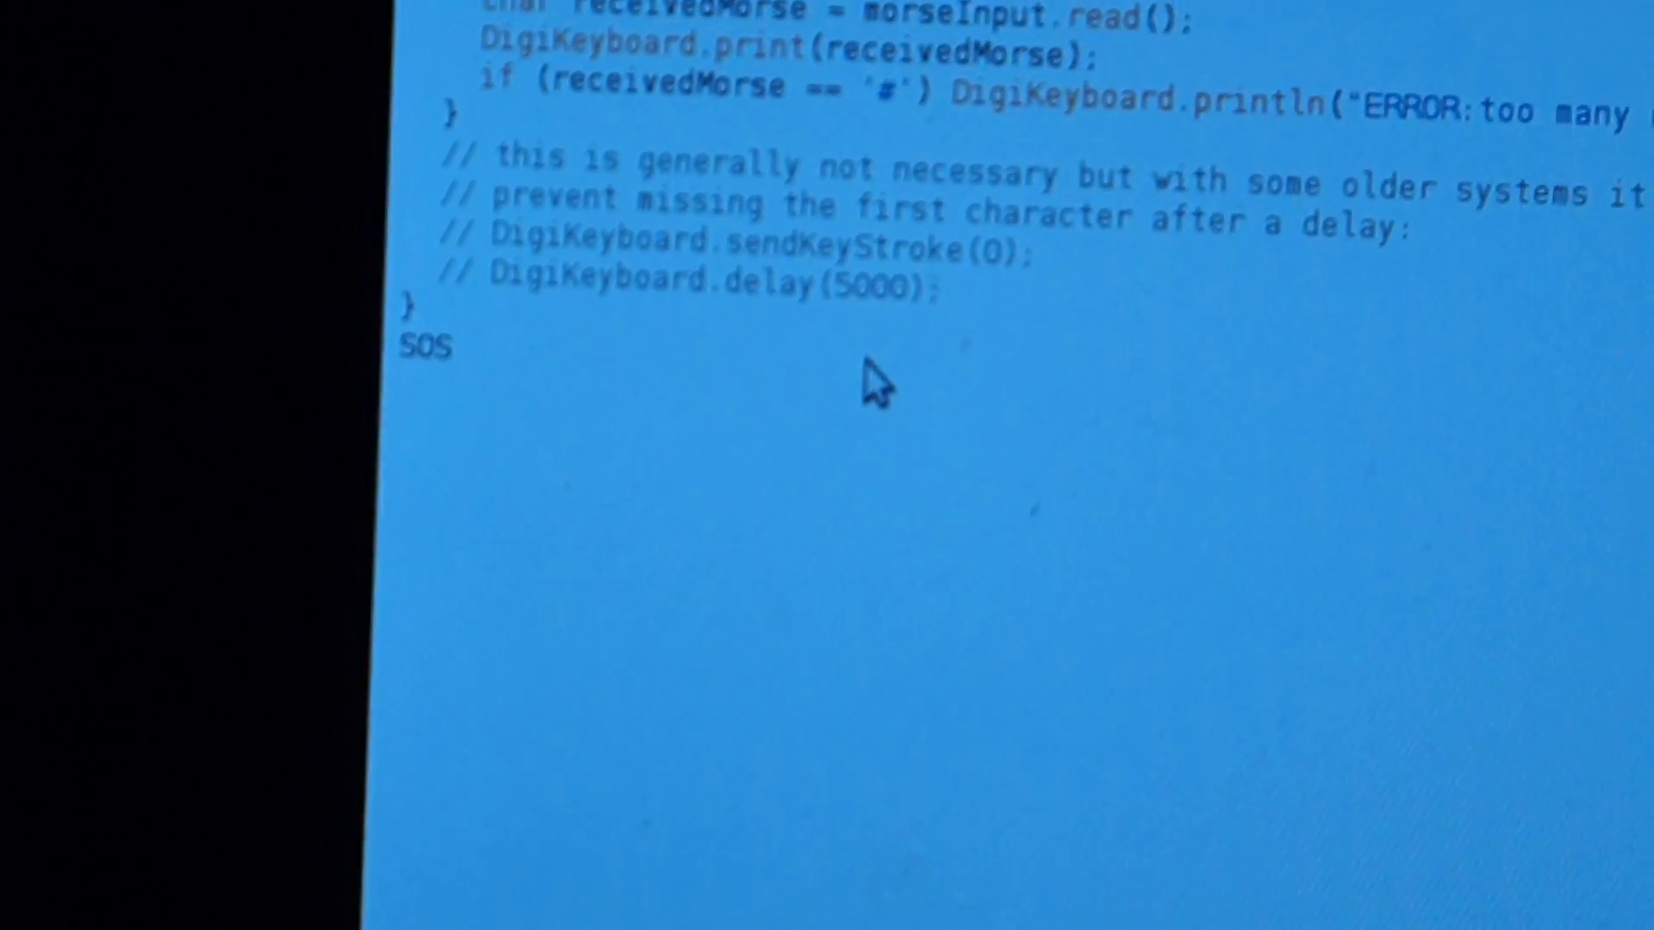
{"action": "type", "text": "S •"}
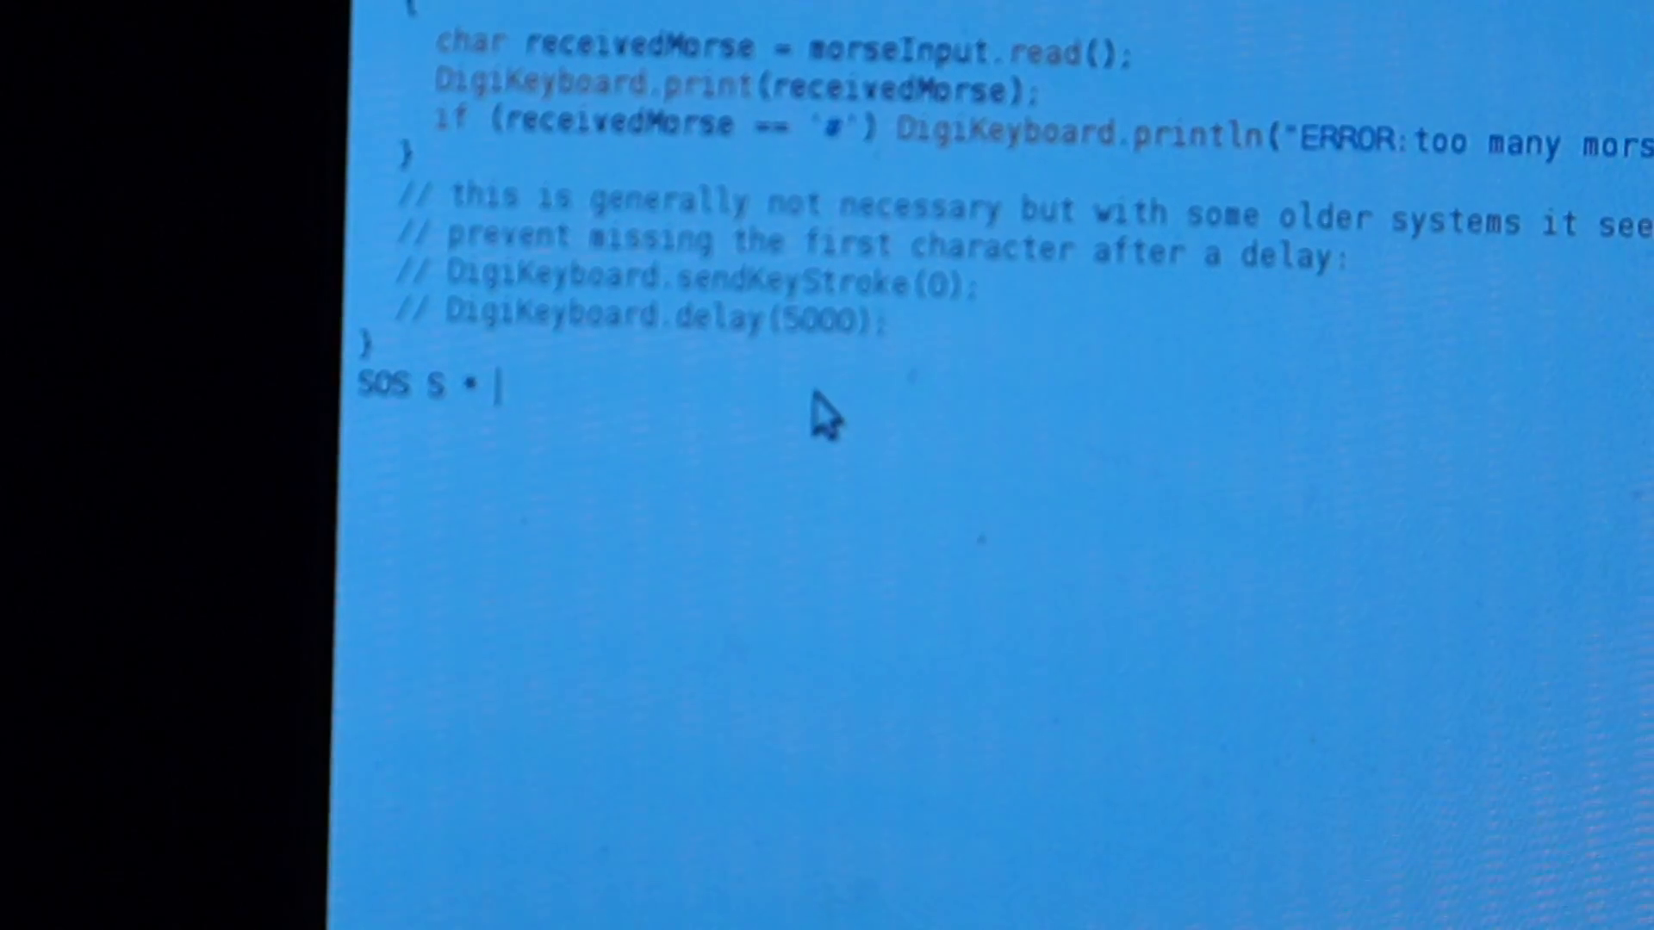
{"action": "type", "text": "s"}
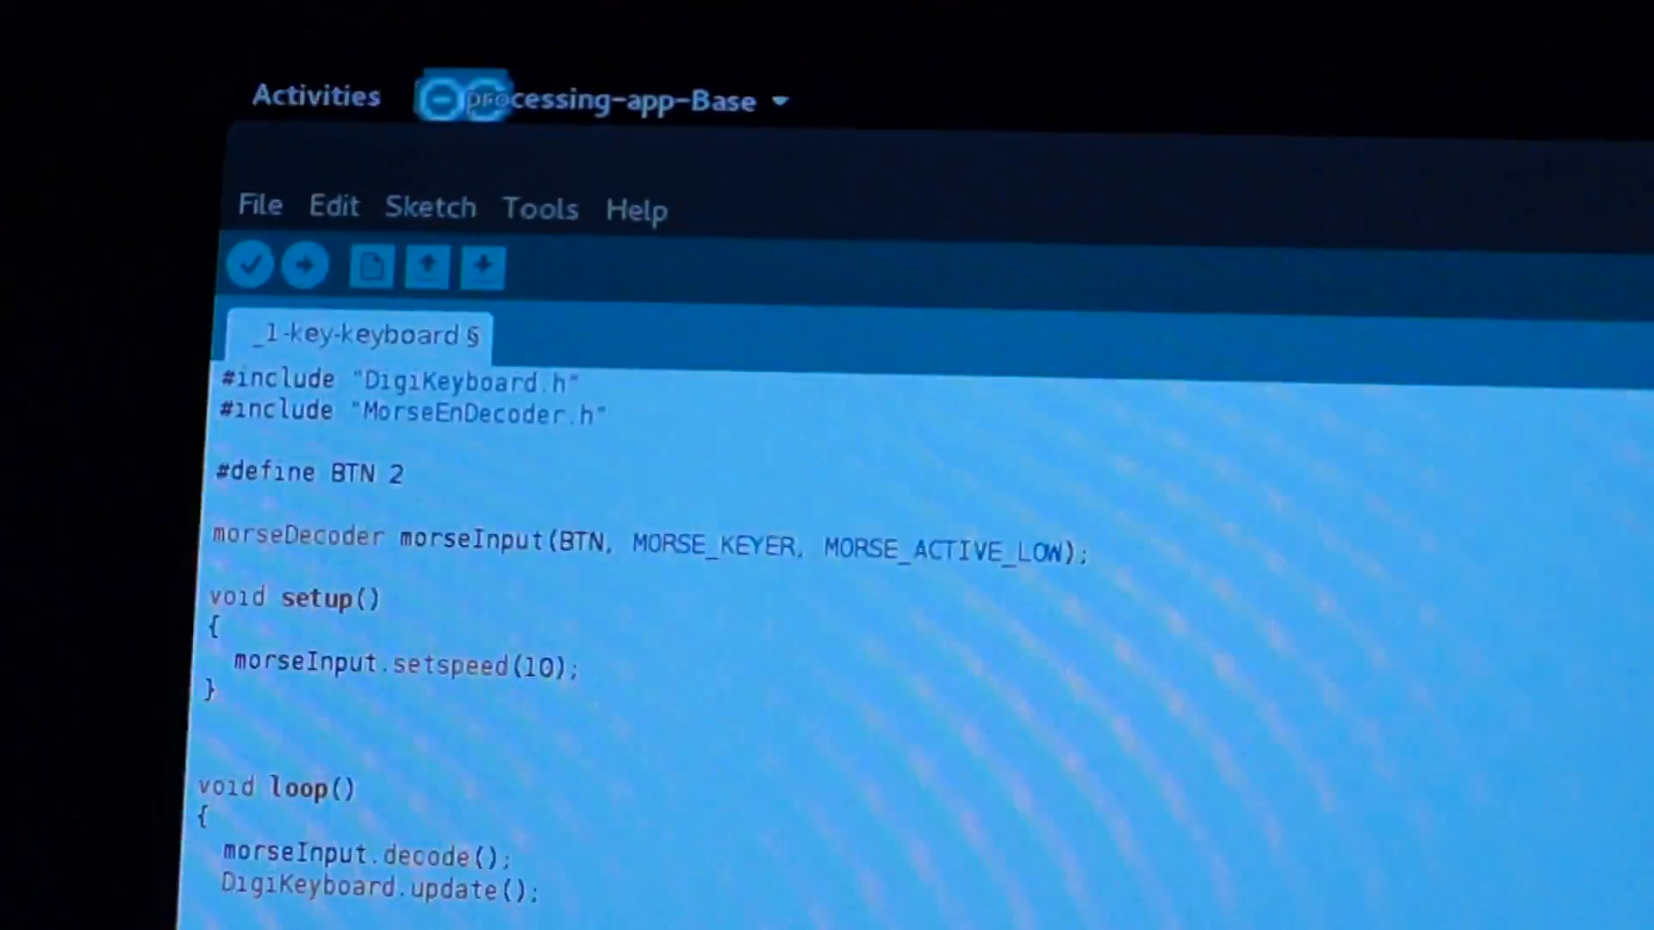
- Scroll the sketch before switching to the micronucleus GitHub repository tab
{"action": "scroll", "scroll_direction": "down", "scroll_amount": 3}
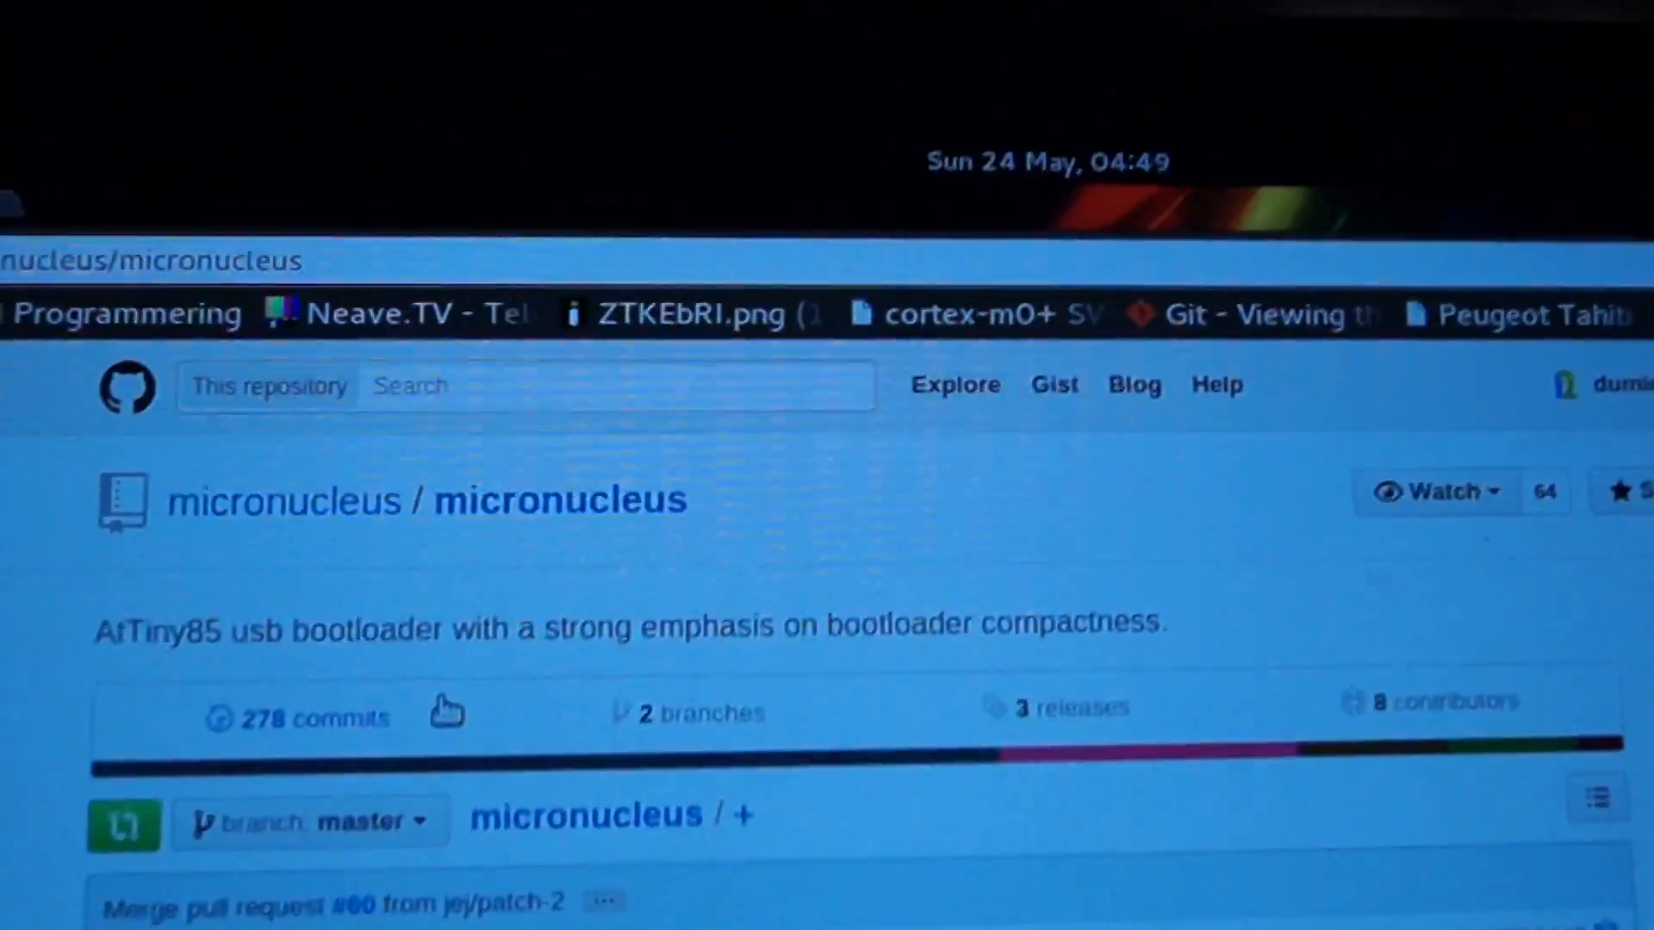
- Scroll the micronucleus README down to the Changes section with the 1.11 release notes
{"action": "scroll", "scroll_direction": "down", "scroll_amount": 3}
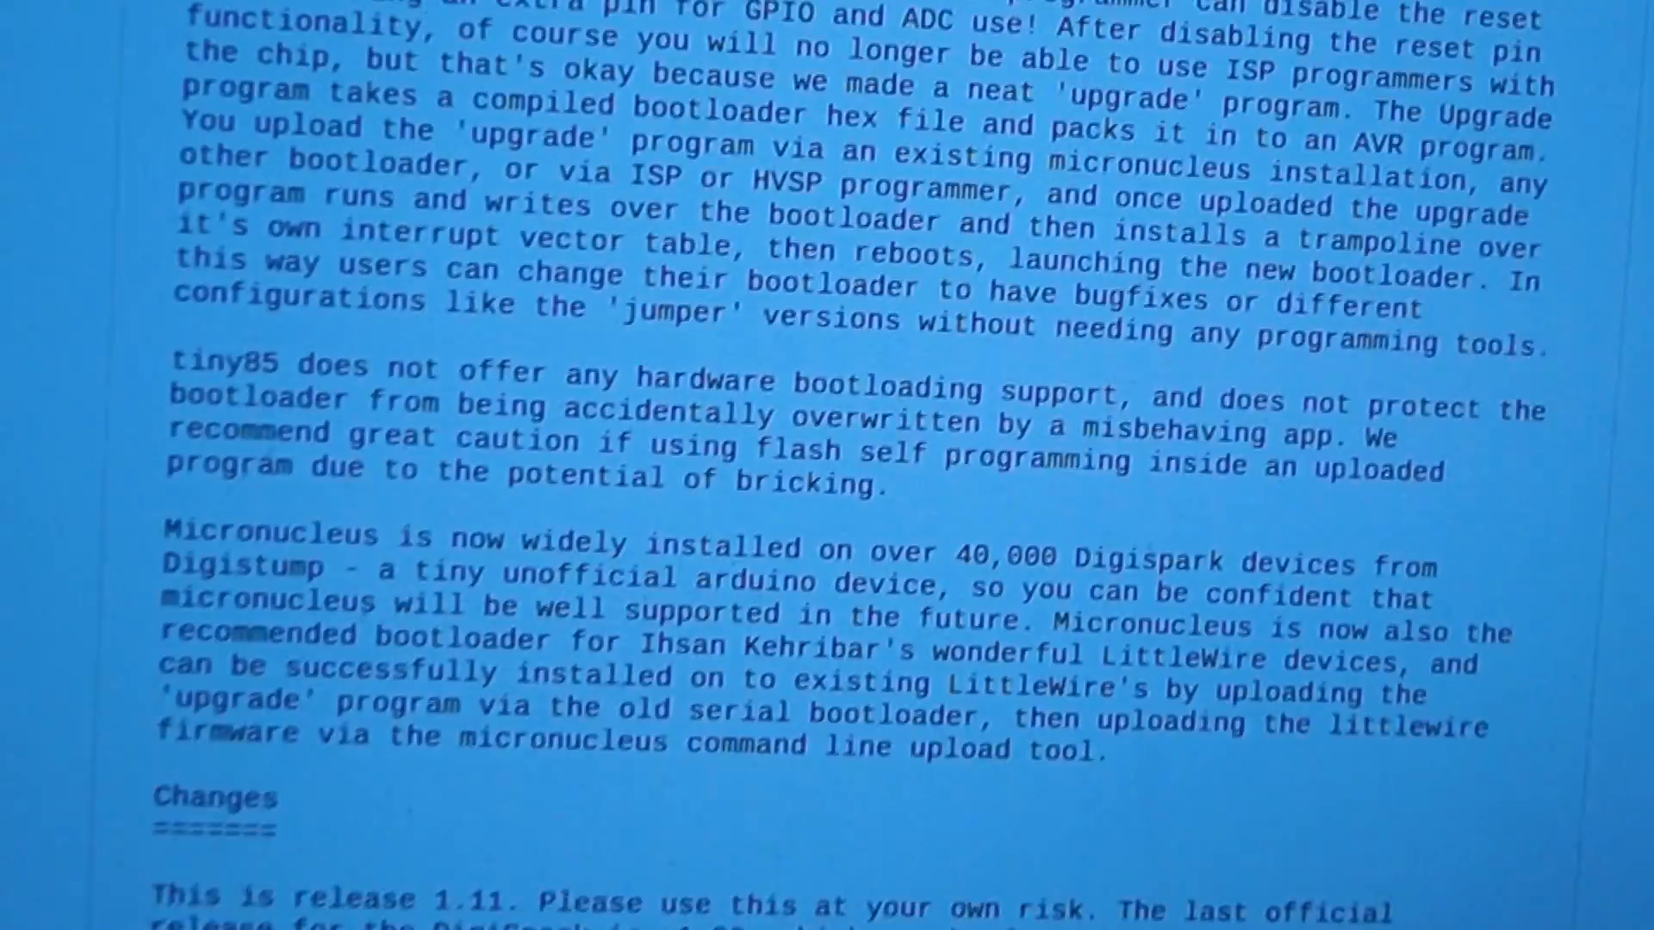
{"action": "scroll", "scroll_direction": "down", "scroll_amount": 3}
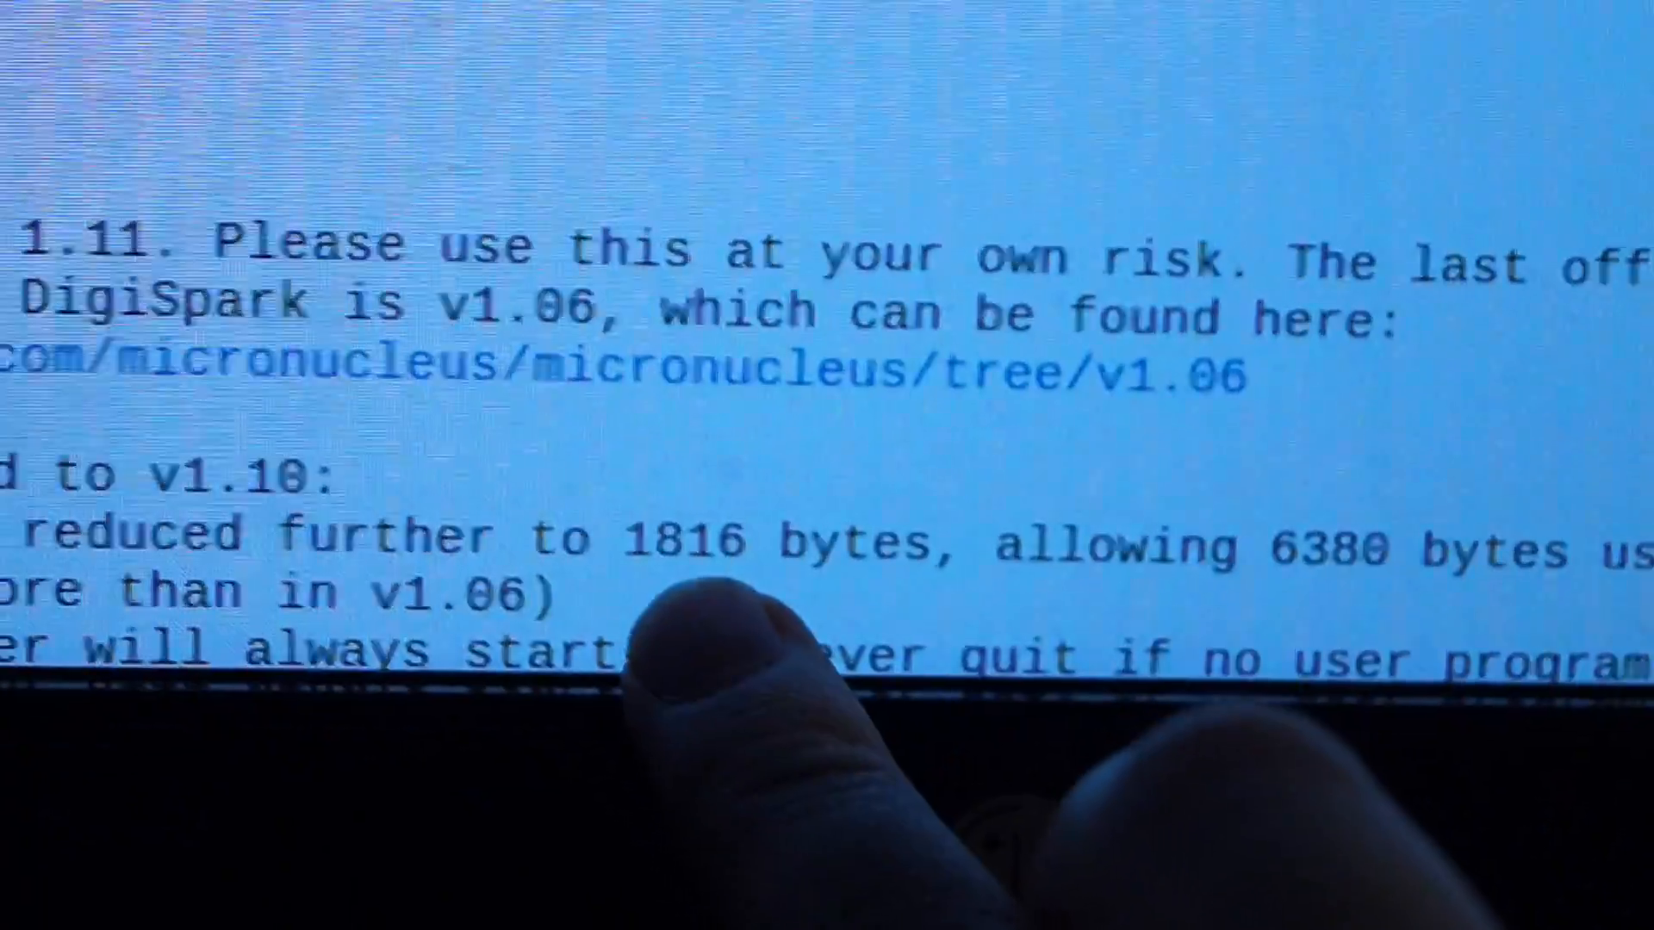
{"action": "scroll", "scroll_direction": "down", "scroll_amount": 3}
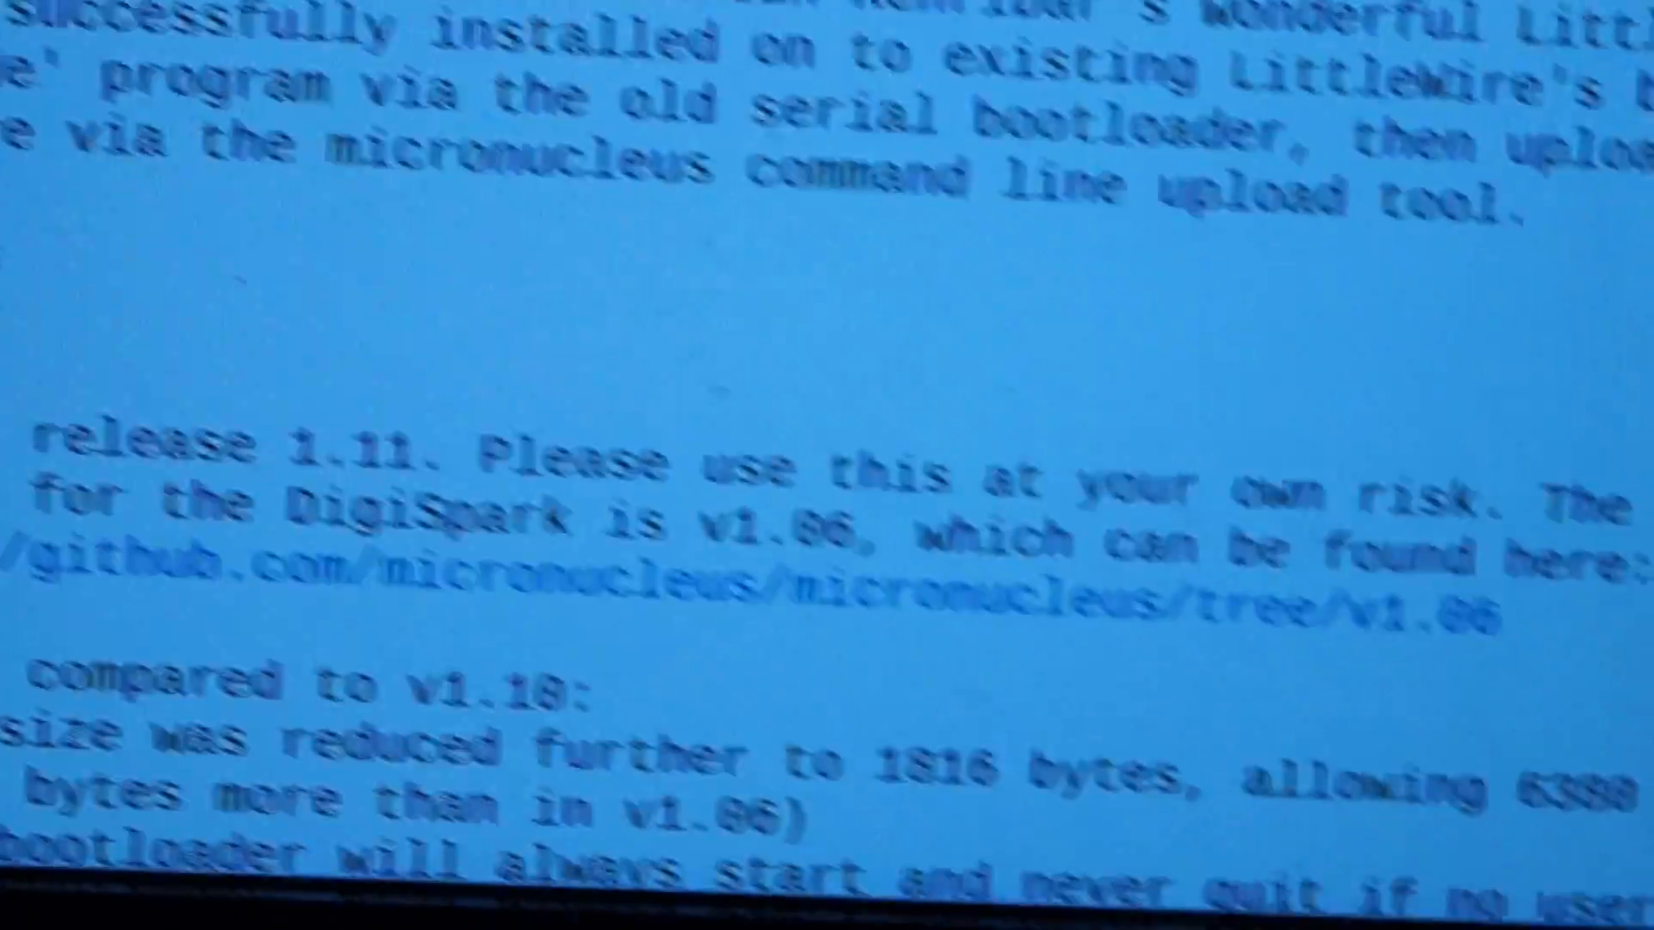
{"action": "scroll", "scroll_direction": "down", "scroll_amount": 3}
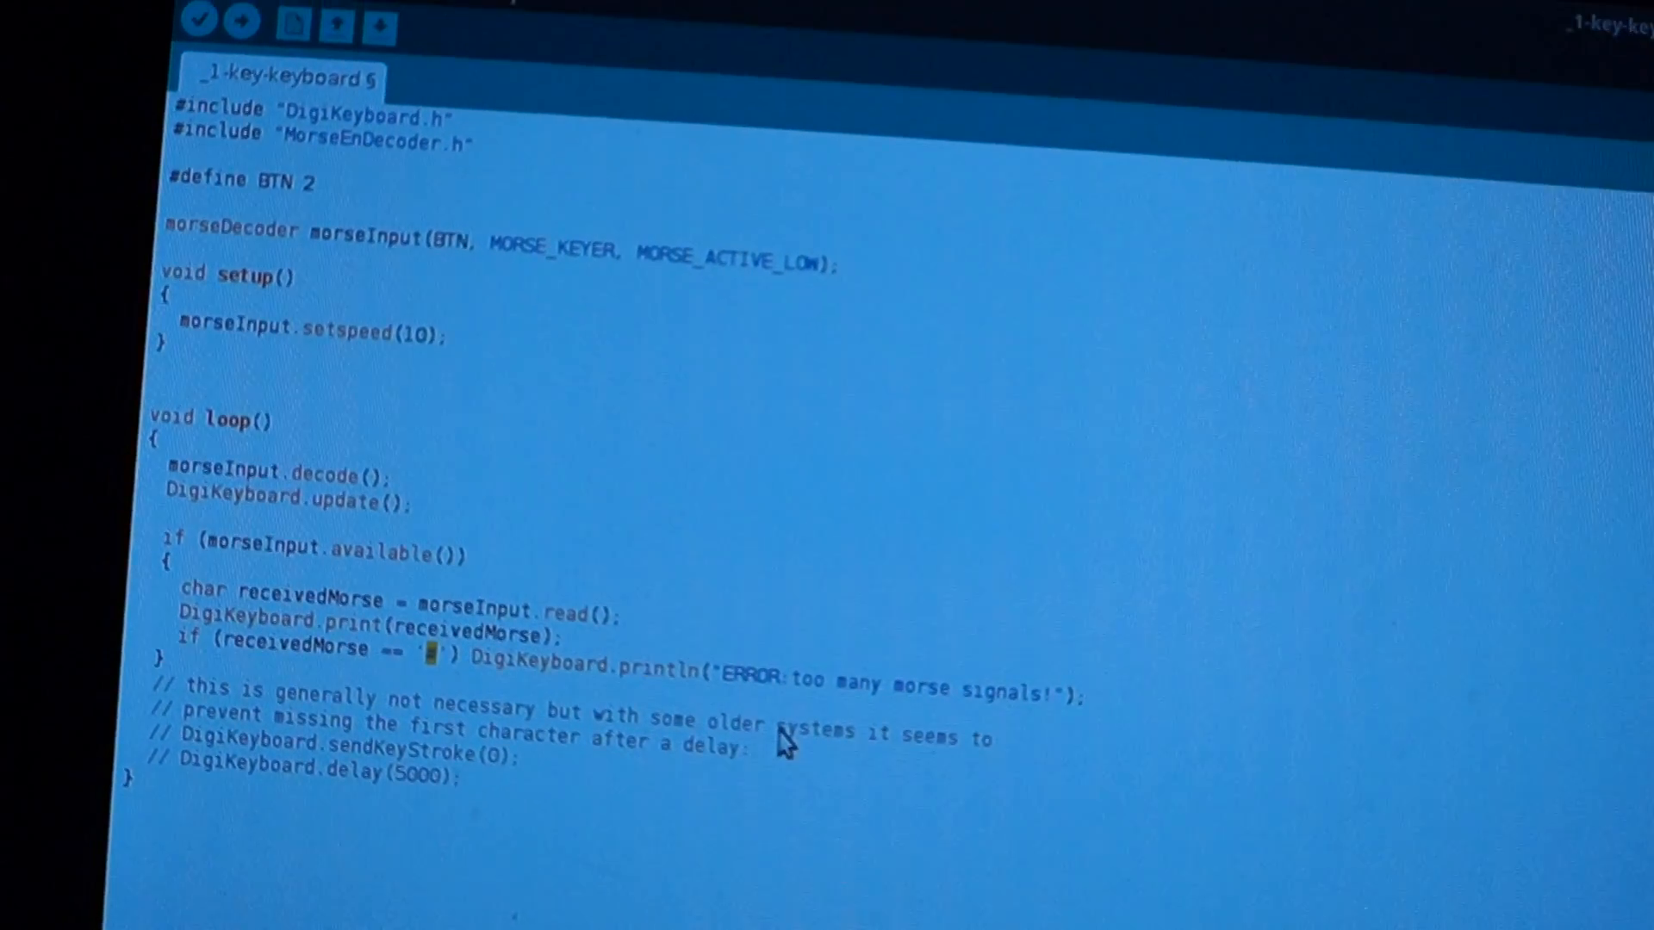
- Cut the selected commented line from the sketch before switching to the EAGLE schematic
{"action": "scroll", "scroll_direction": "down", "scroll_amount": 3}
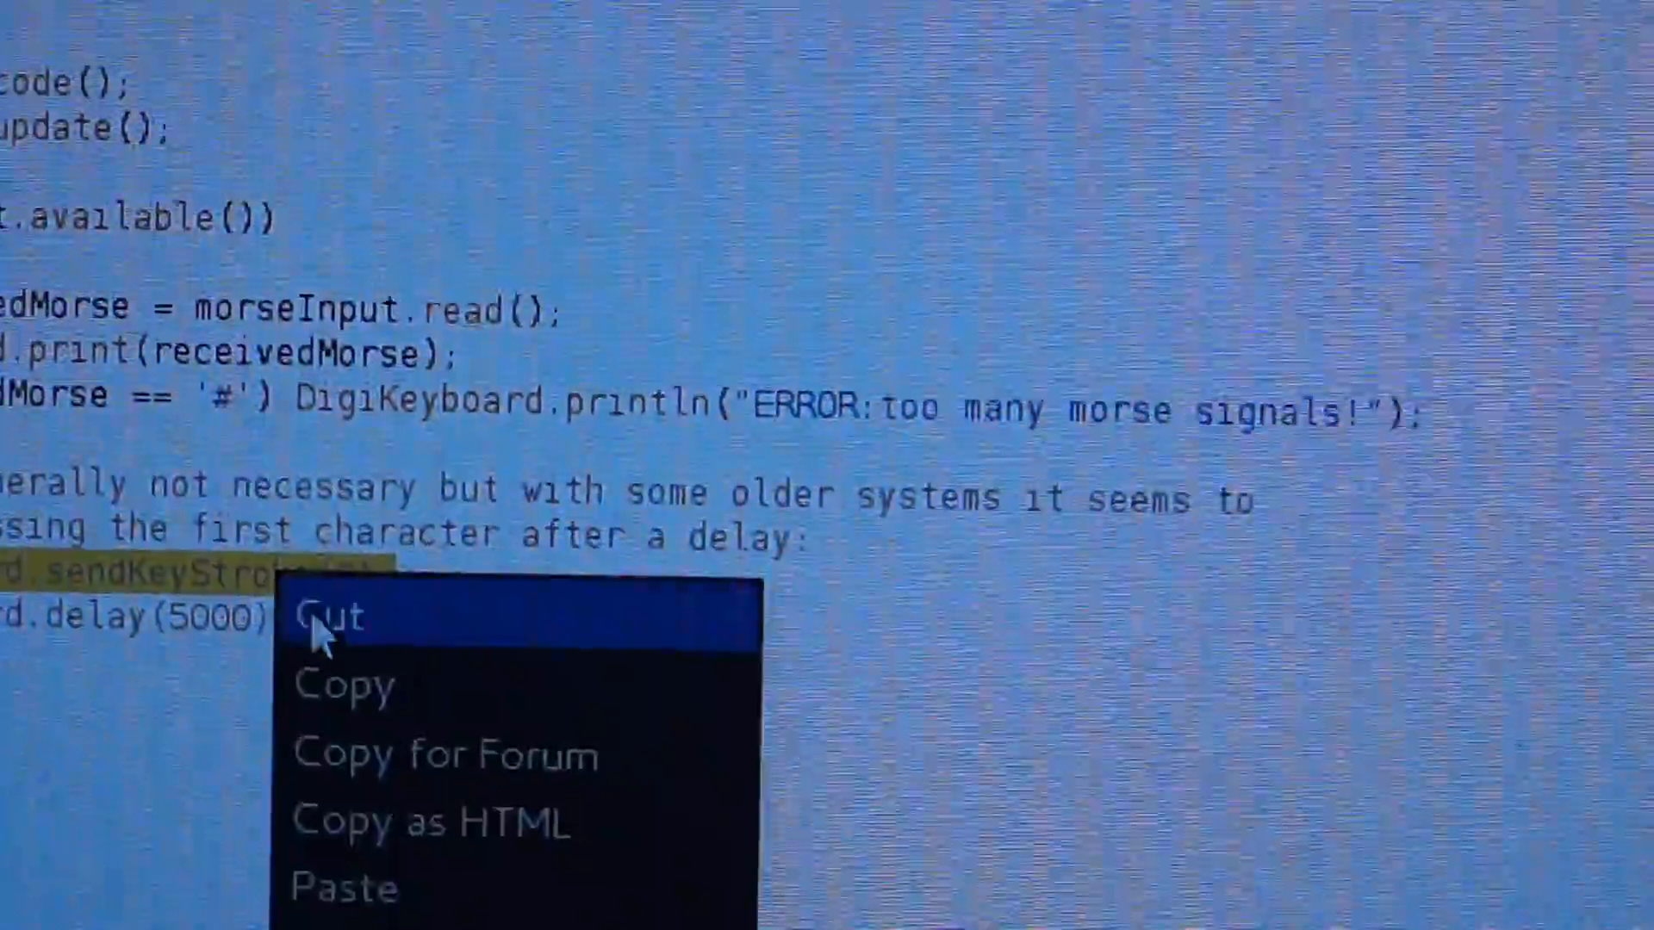
{"action": "left_click", "coordinate": [332, 617]}
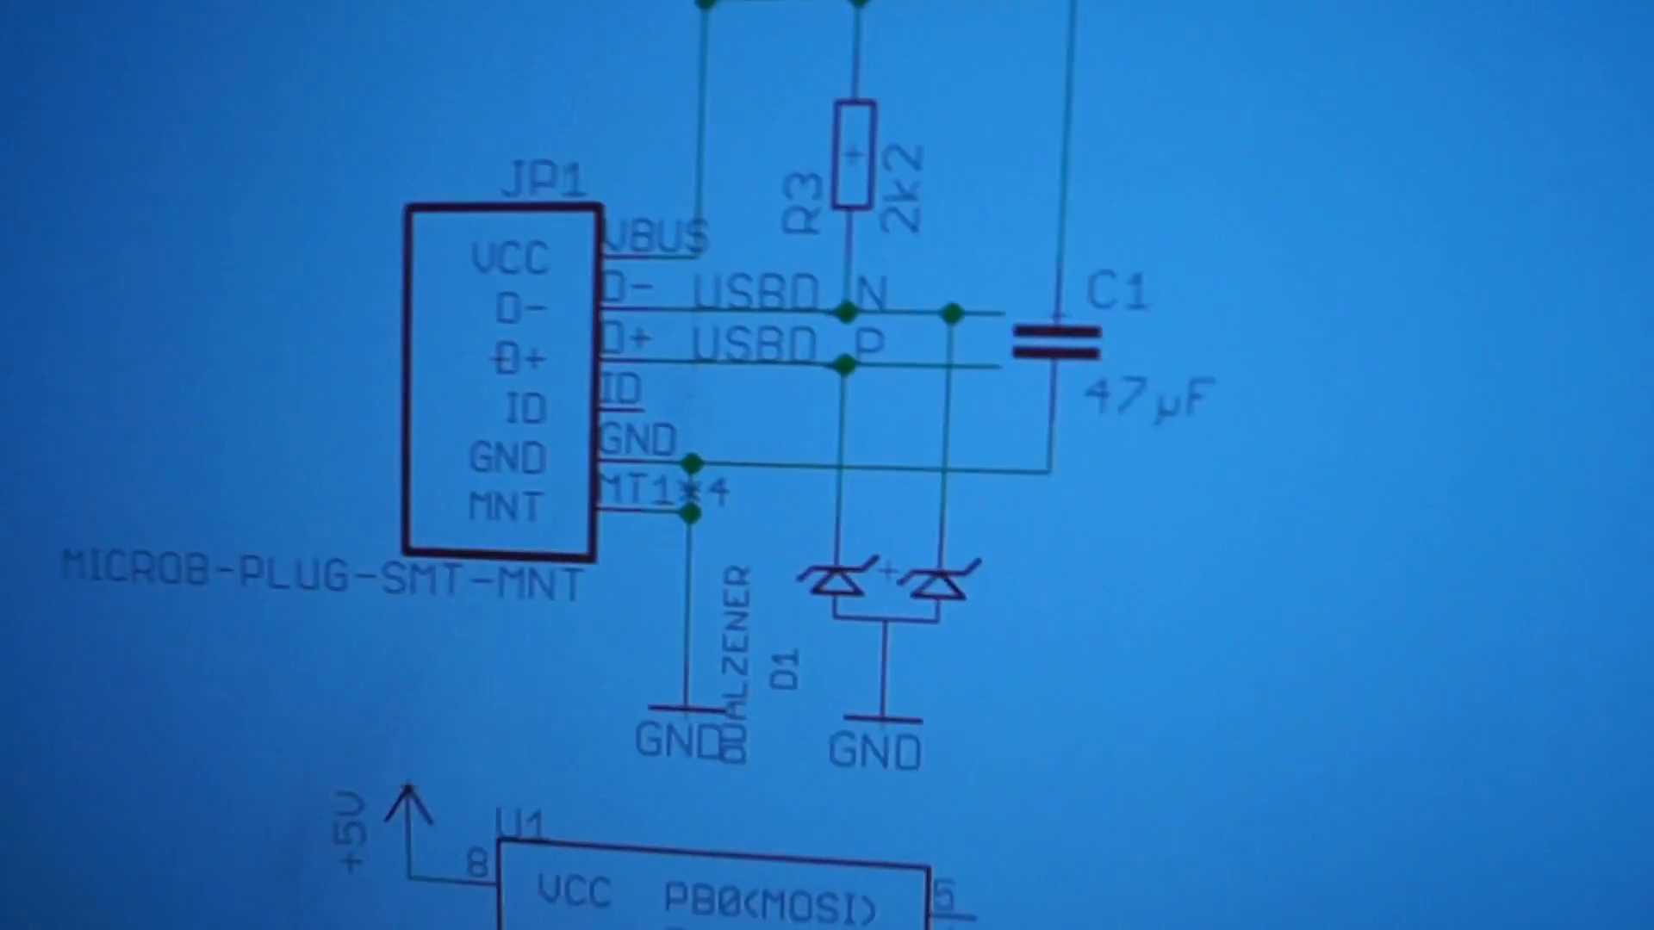
{"action": "scroll", "scroll_direction": "down", "scroll_amount": 3}
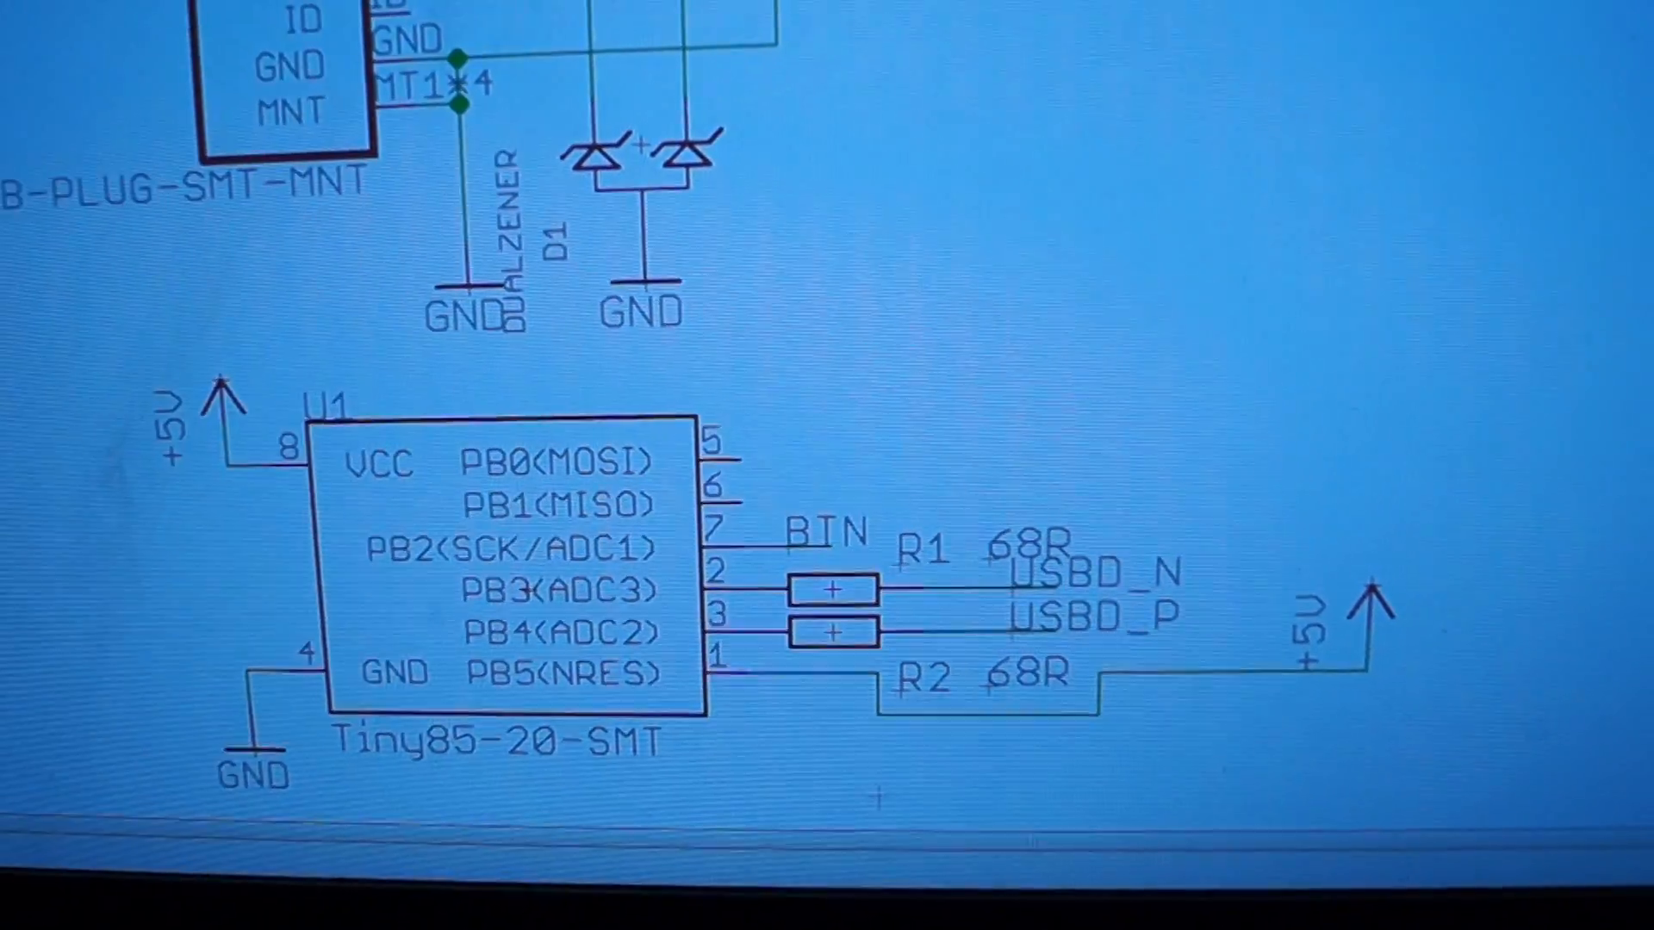
{"action": "scroll", "scroll_direction": "down", "scroll_amount": 3}
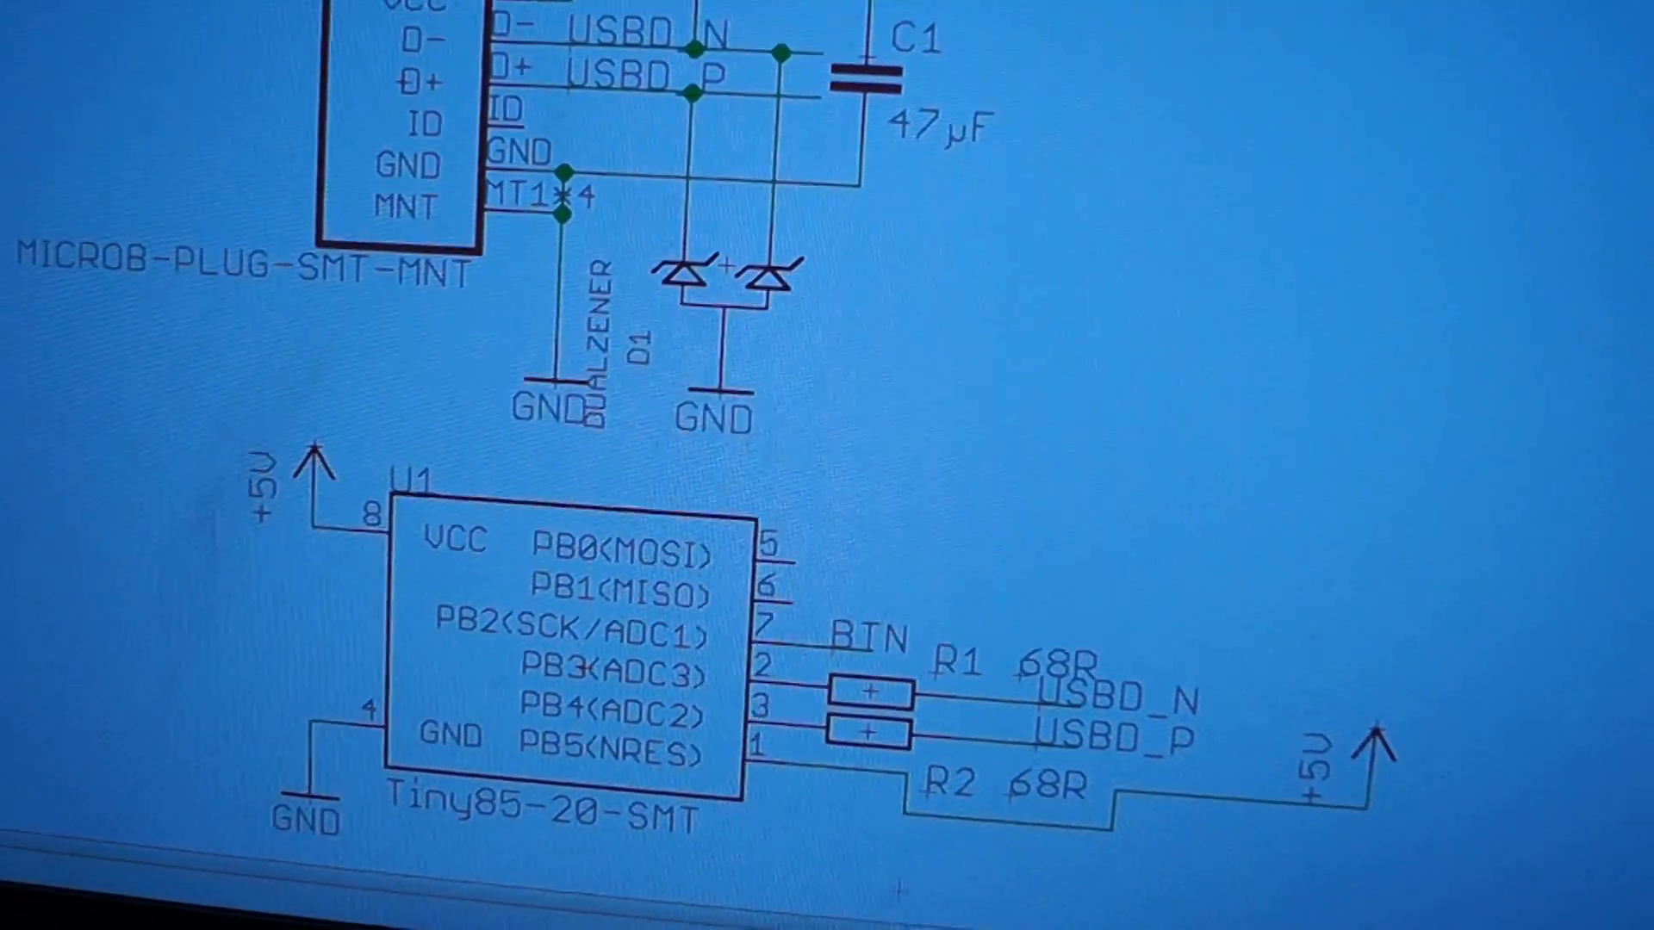
{"action": "scroll", "scroll_direction": "down", "scroll_amount": 3}
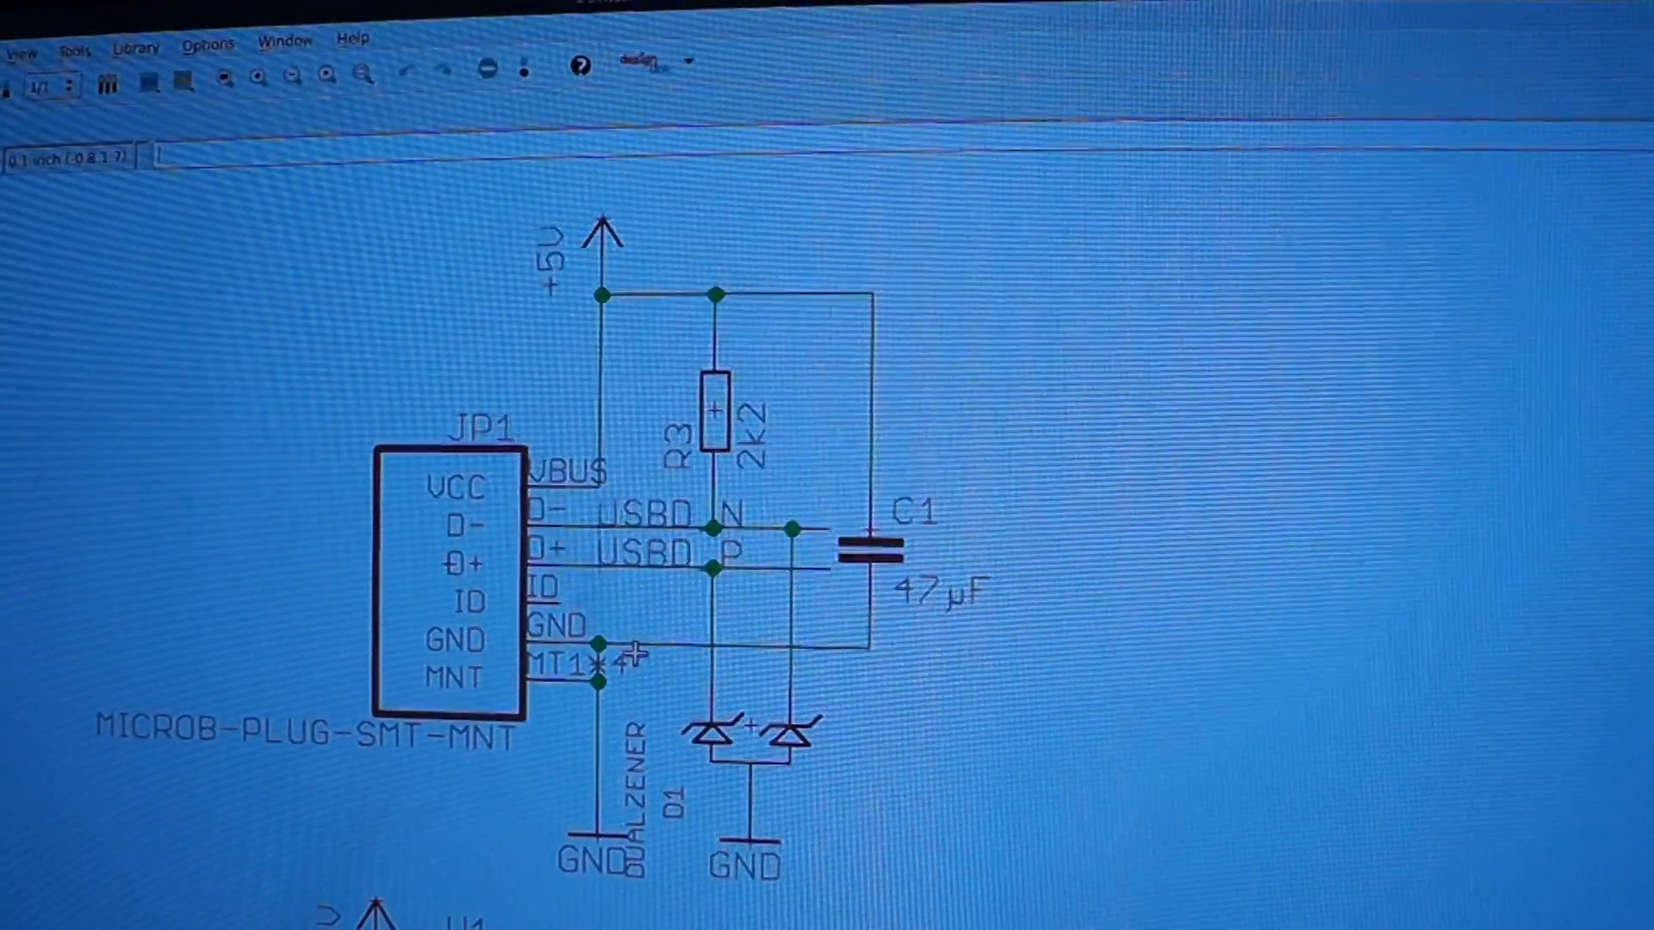
{"action": "scroll", "scroll_direction": "down", "scroll_amount": 3}
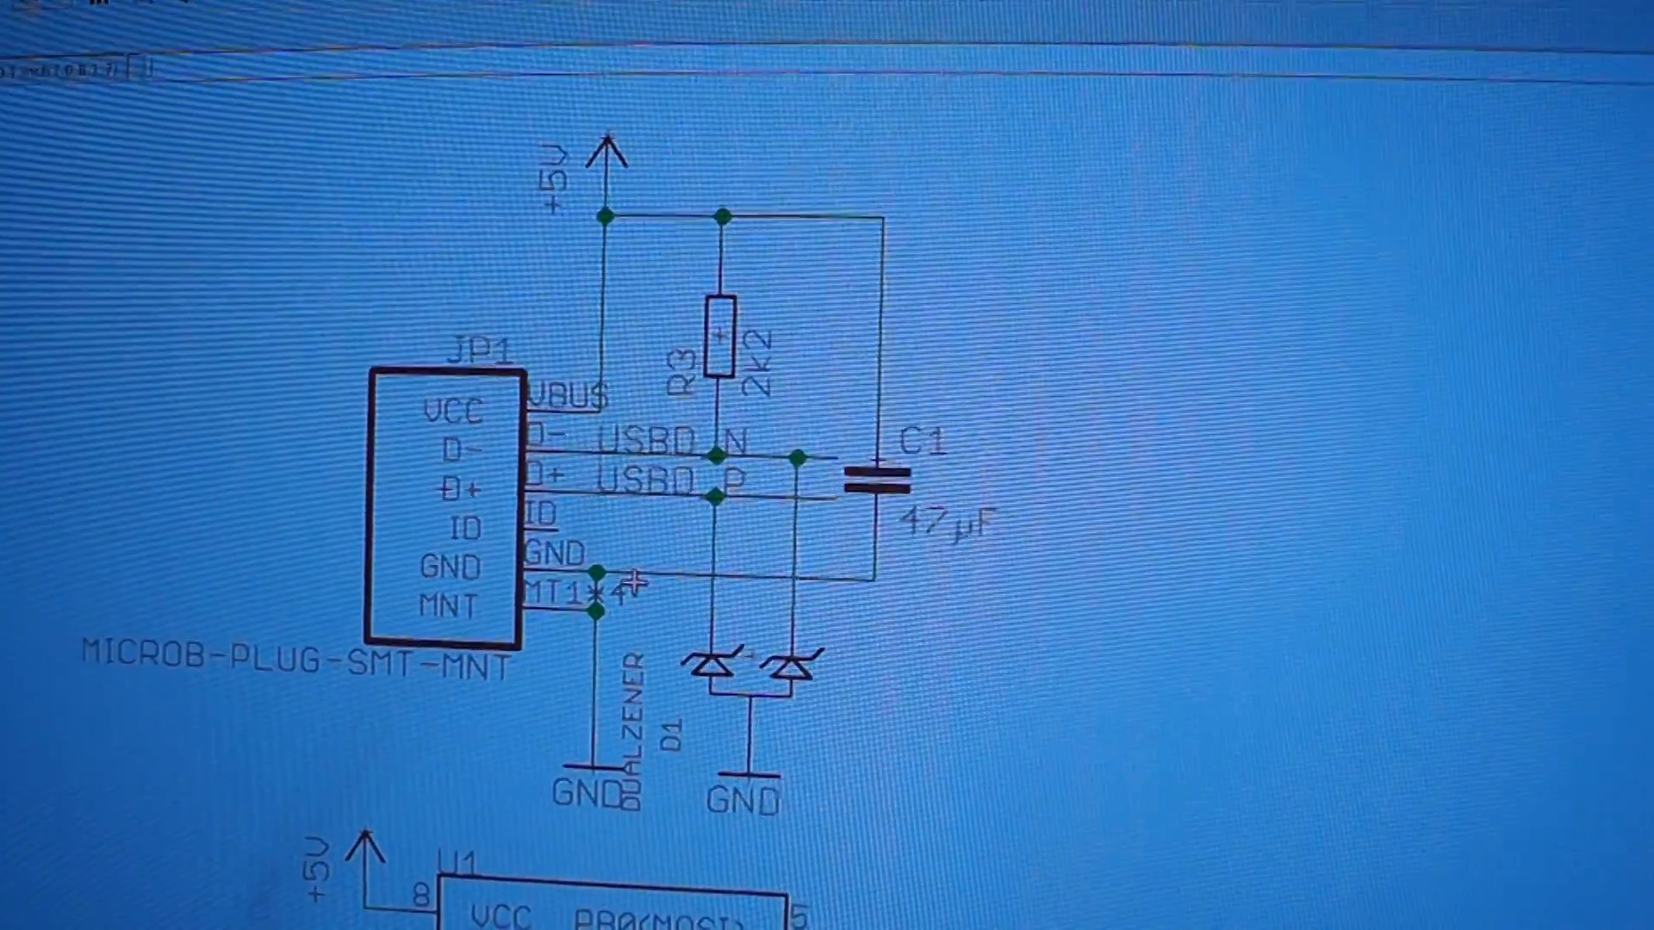